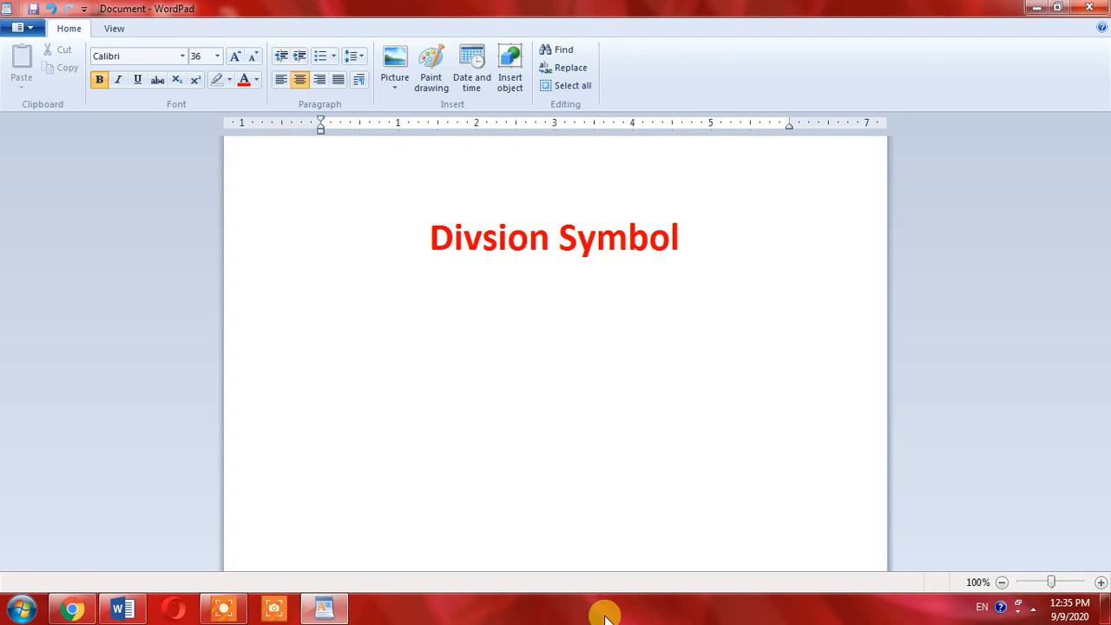
Type a second red ÷ symbol below the heading, separated from the first by a space
left_click(555, 289)
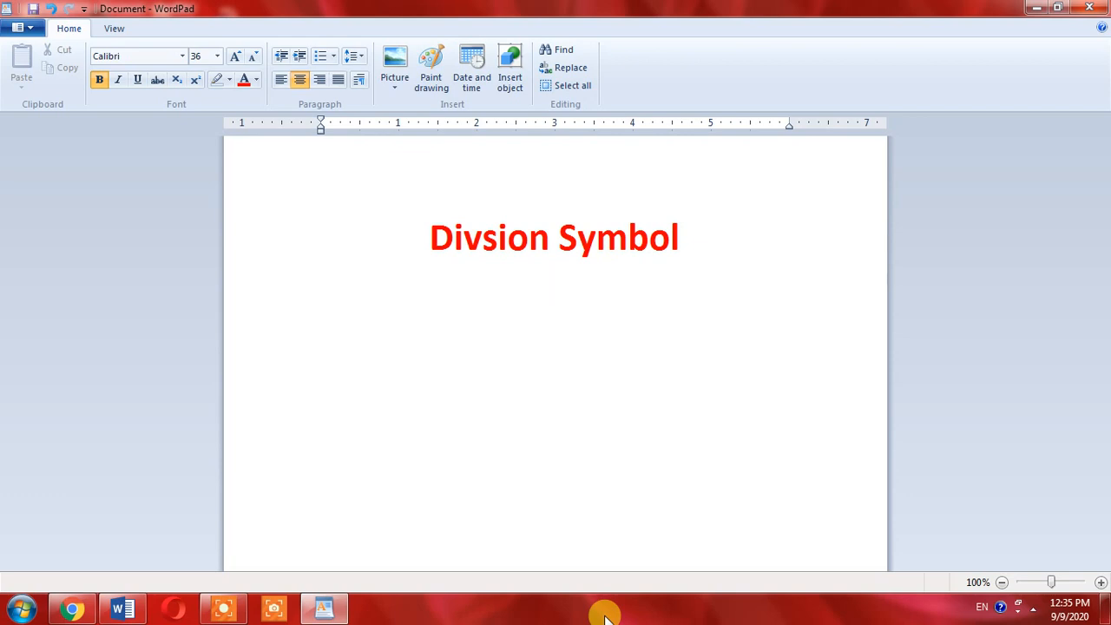
left_click(554, 288)
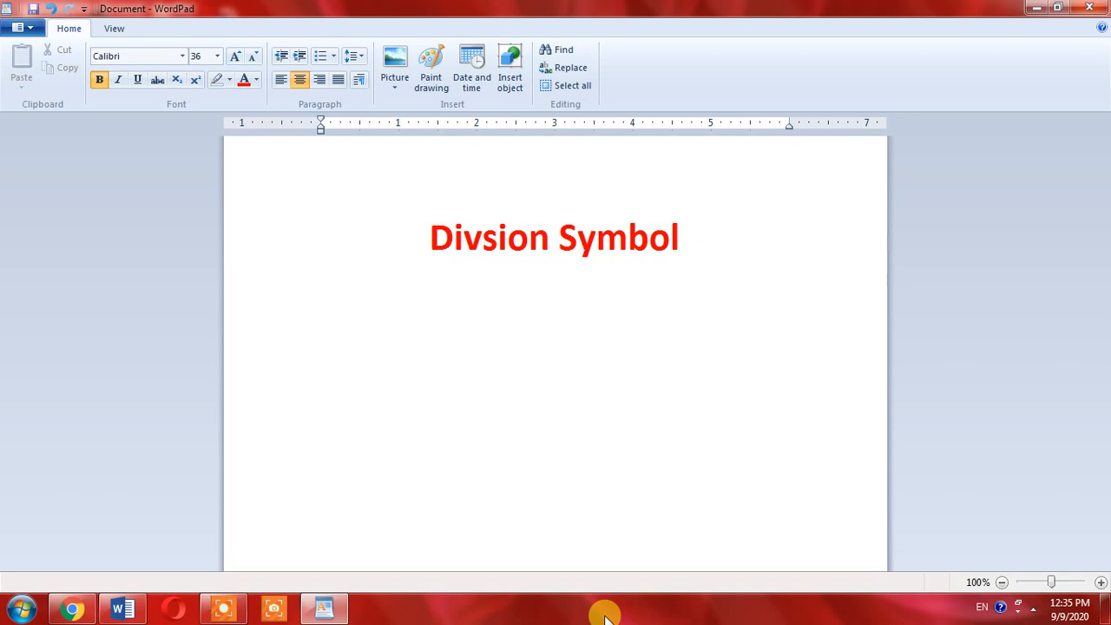
left_click(555, 289)
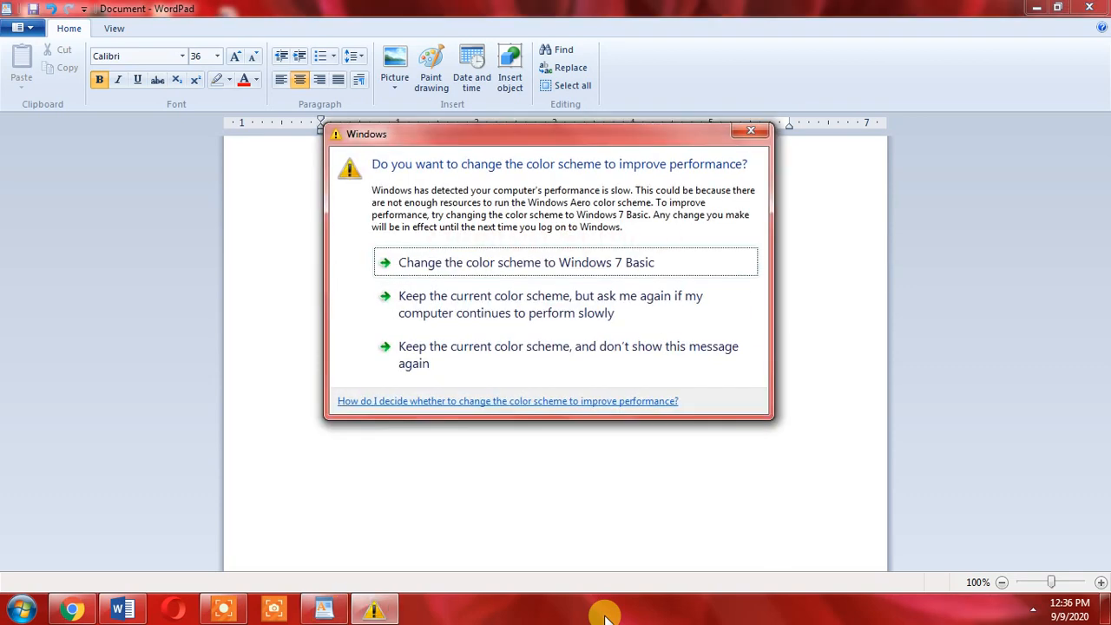
mouse_move(775, 174)
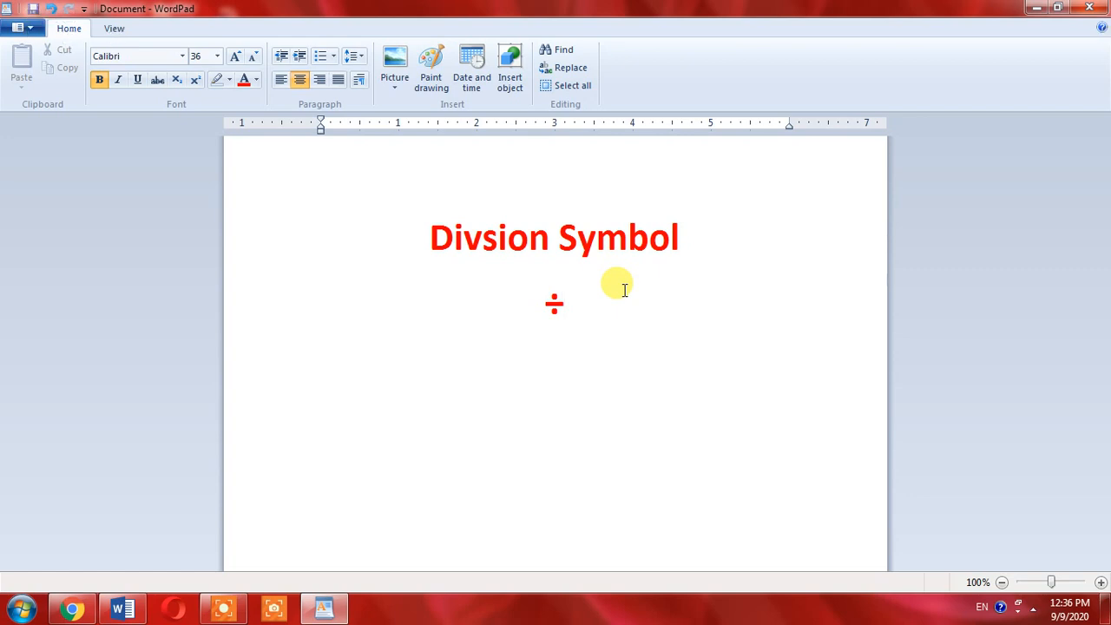
type("÷")
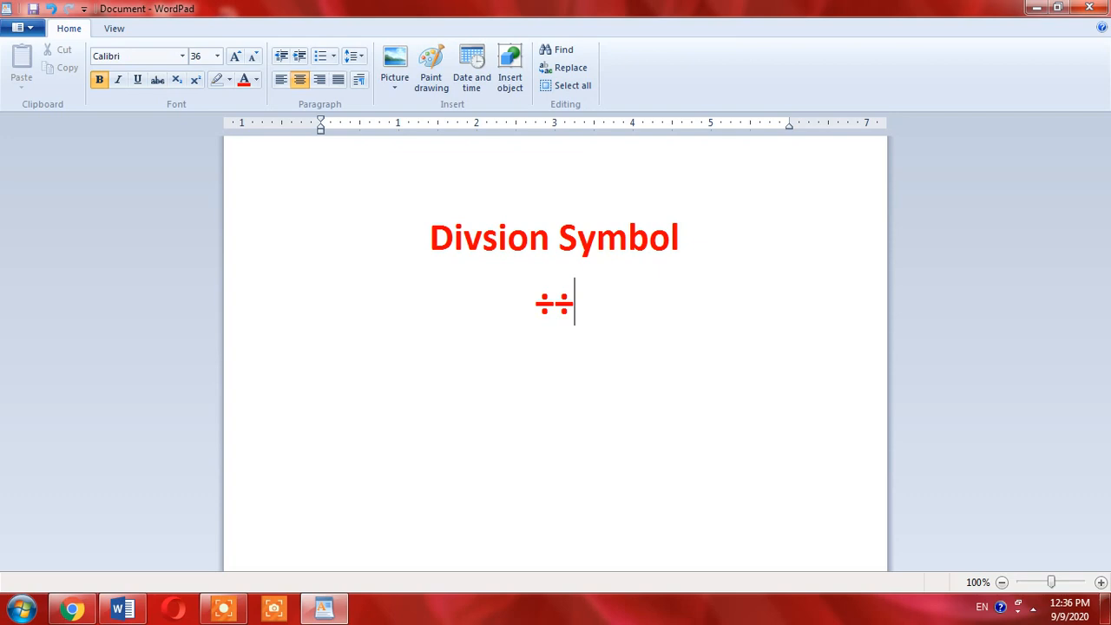
double_click(554, 303)
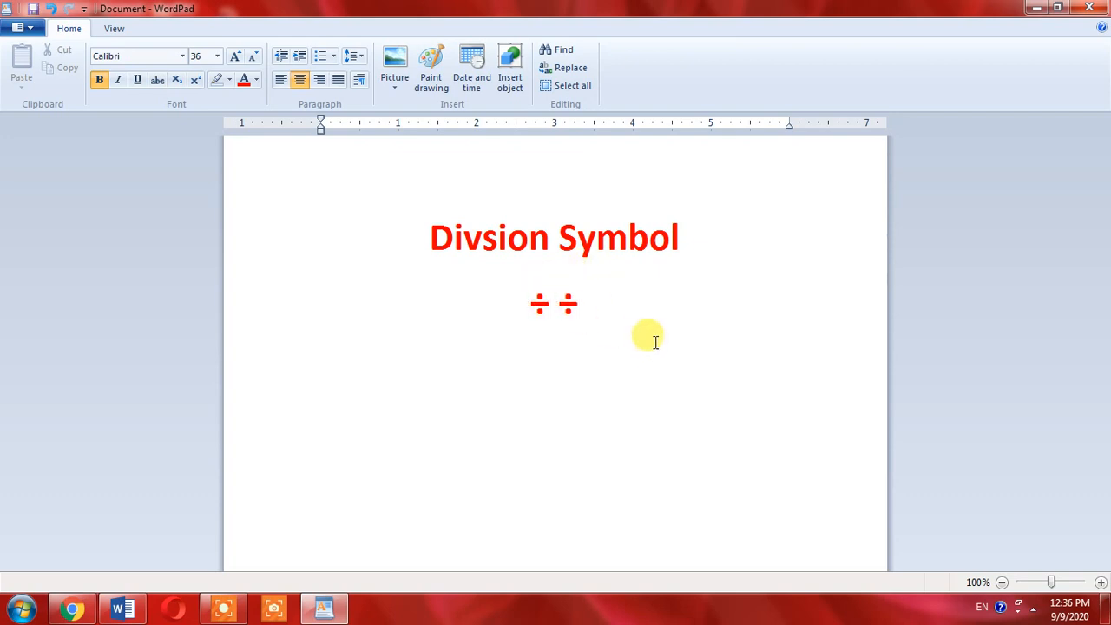
mouse_move(624, 305)
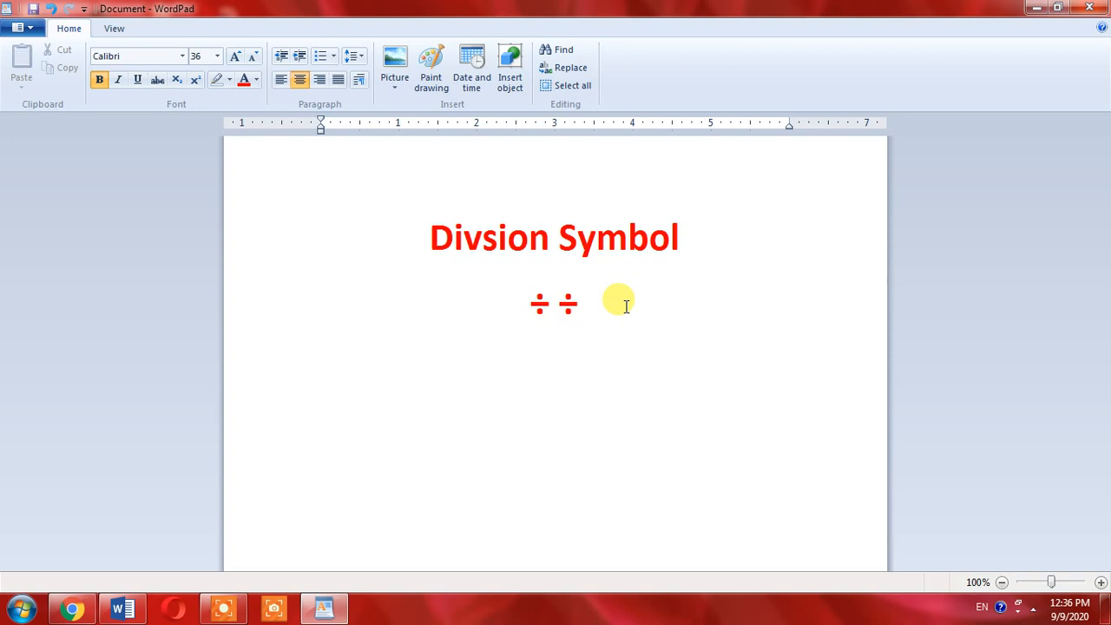
left_click(580, 303)
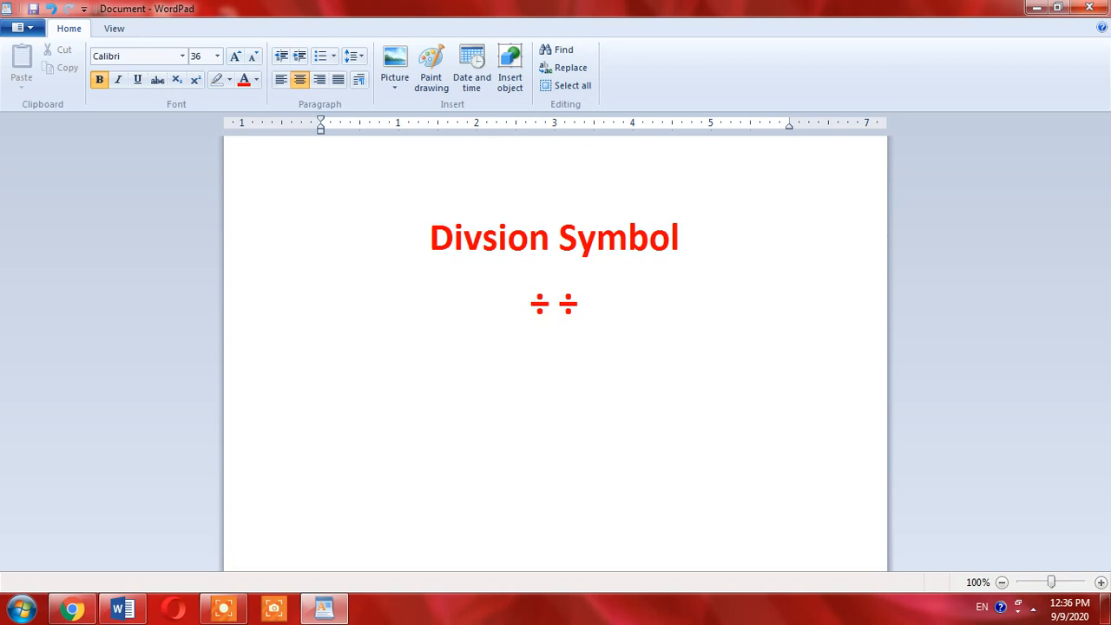
Place the cursor on the line below the ÷ ÷ symbols and switch to Word
left_click(555, 353)
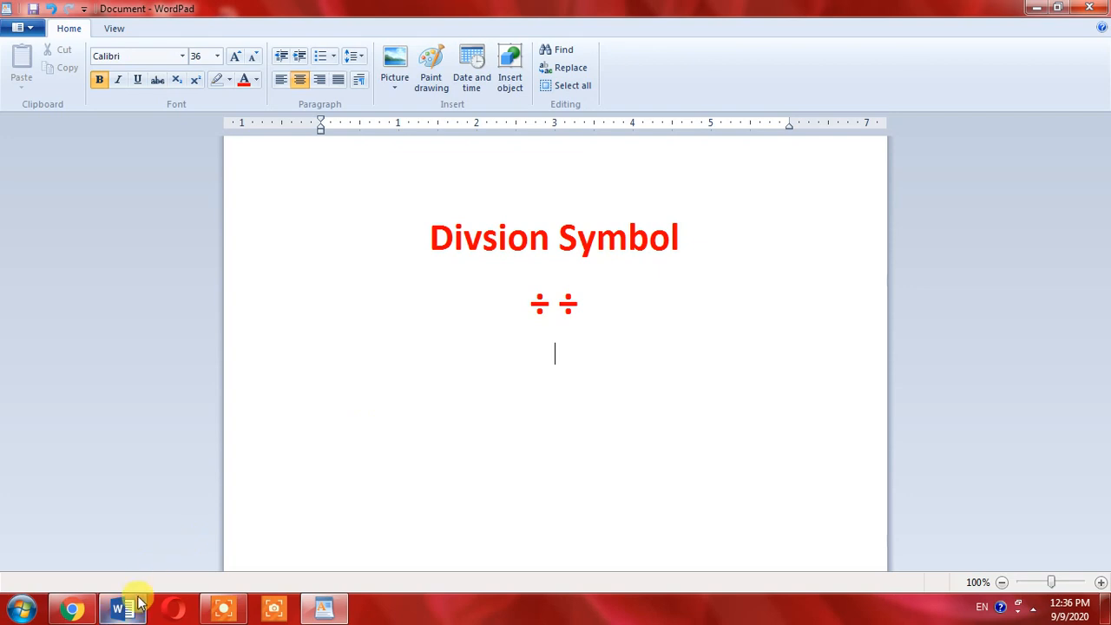
left_click(122, 608)
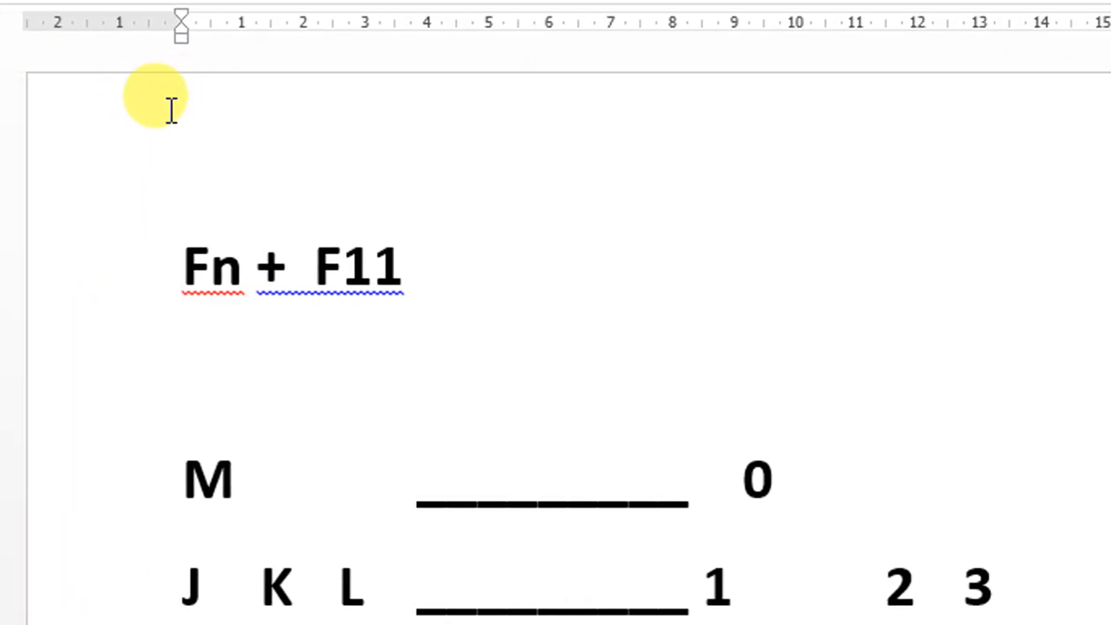
mouse_move(256, 264)
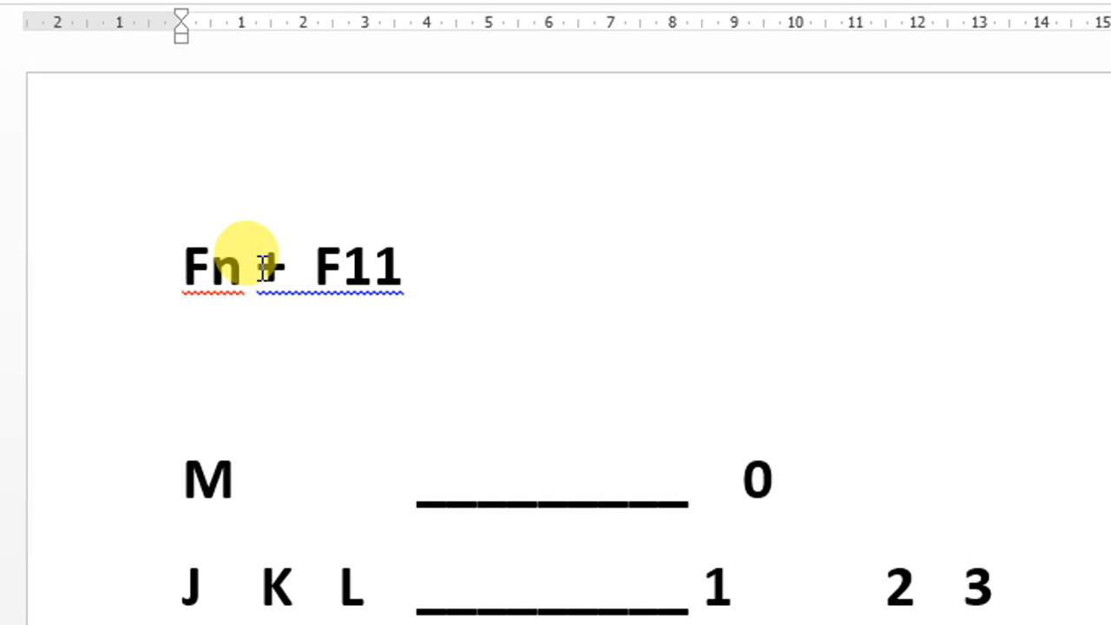
left_click(184, 264)
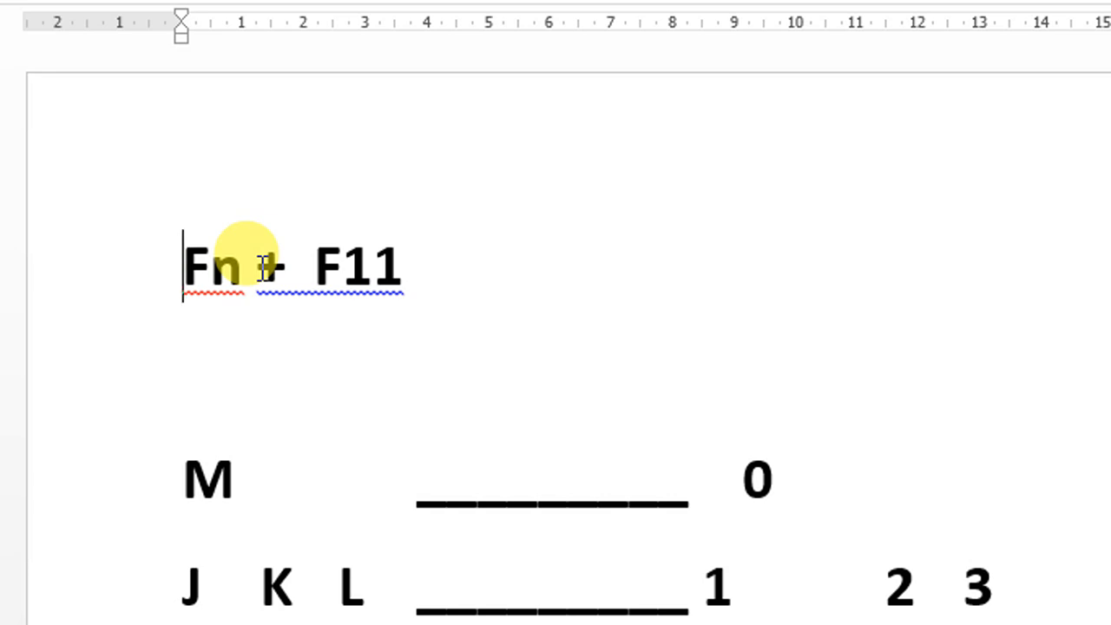